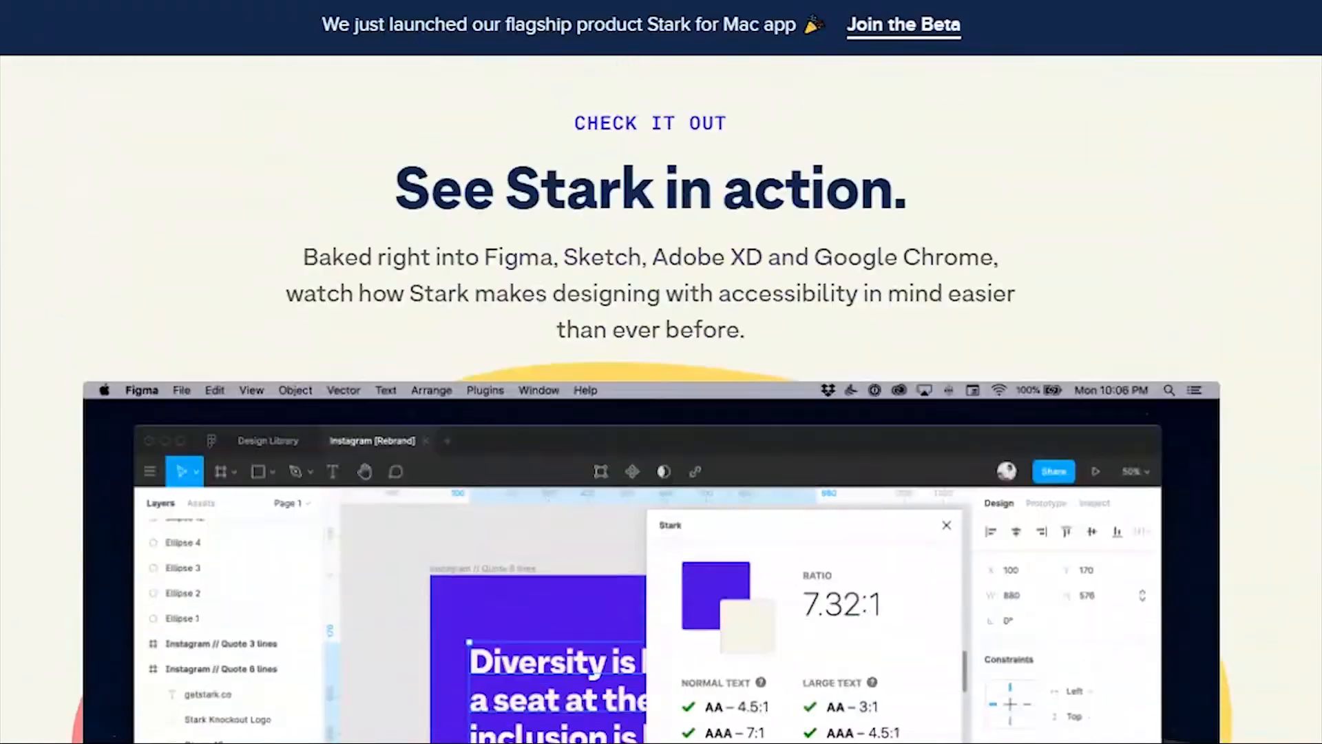
# Scroll the Stark homepage past the demo video to the 'Accessibility for everyone' section
pyautogui.scroll(-3)
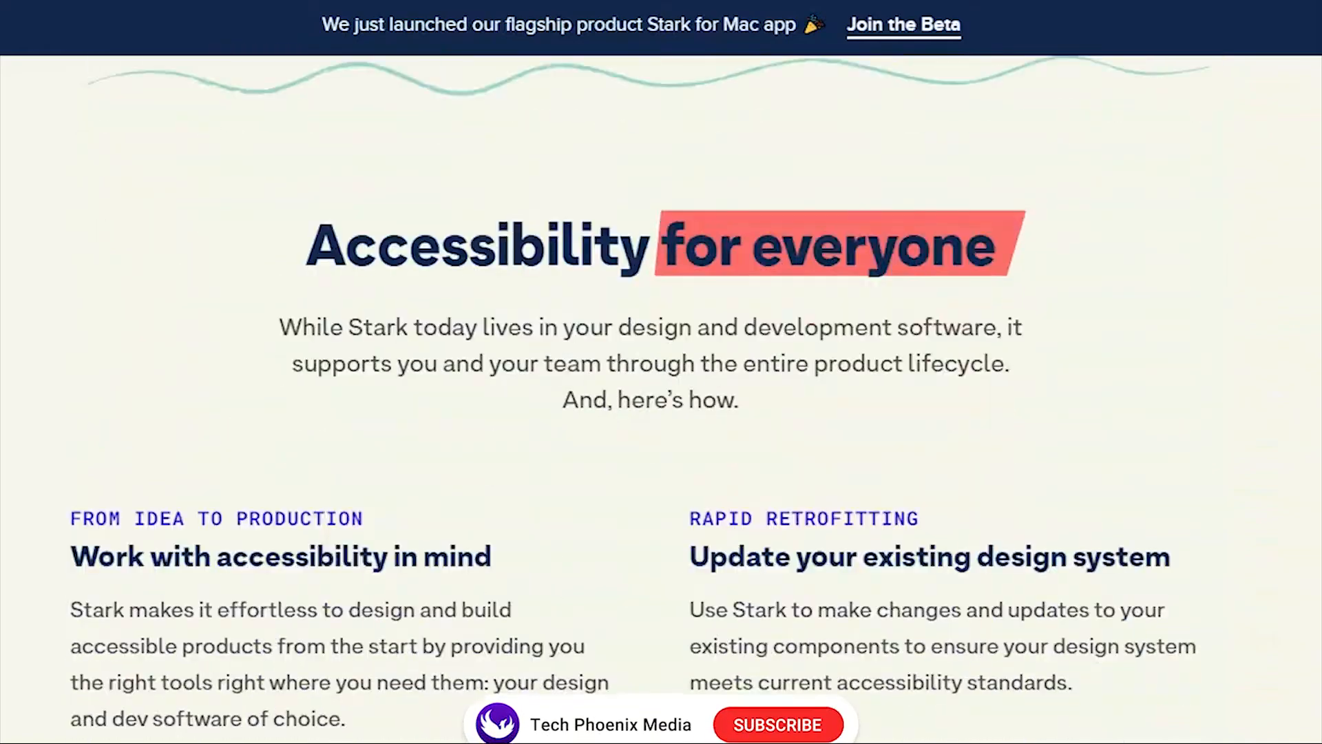
pyautogui.scroll(-3)
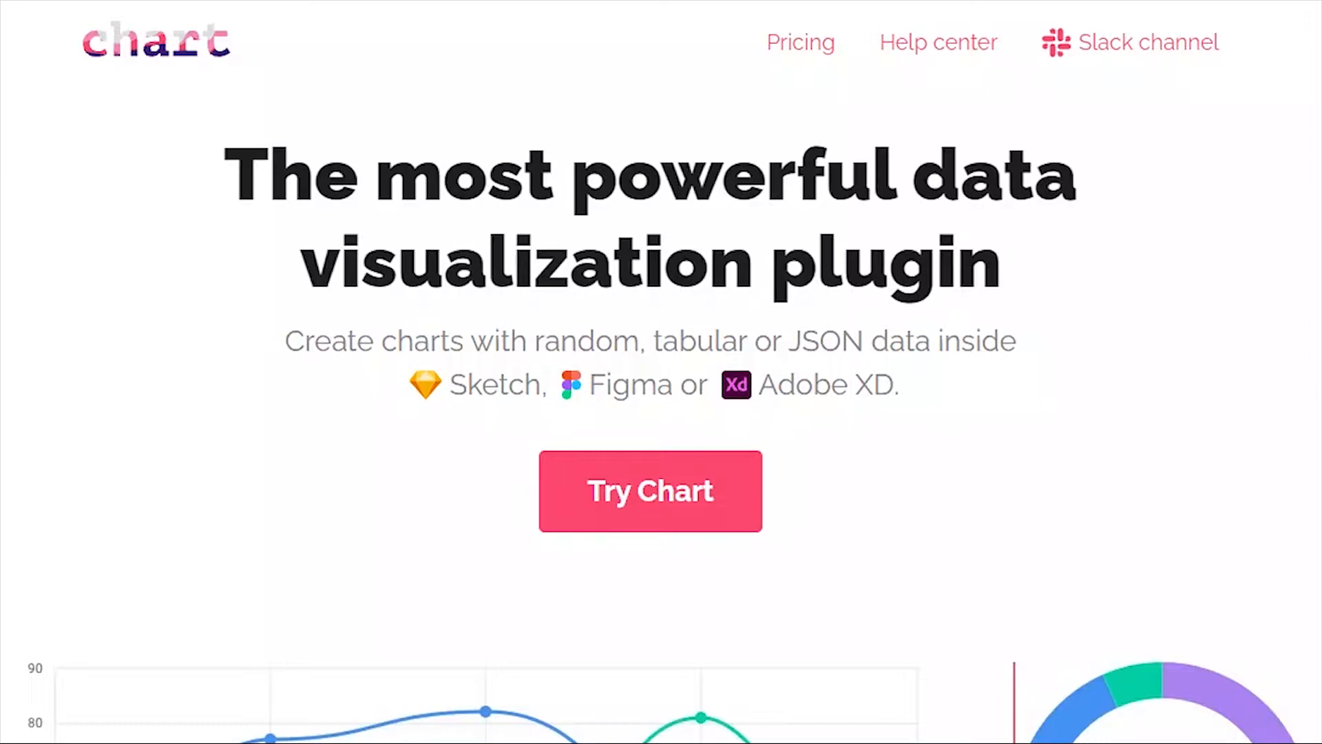
# Scroll the Chart homepage through sample charts, chart types, templates and data sources to 'Updating charts'
pyautogui.scroll(-3)
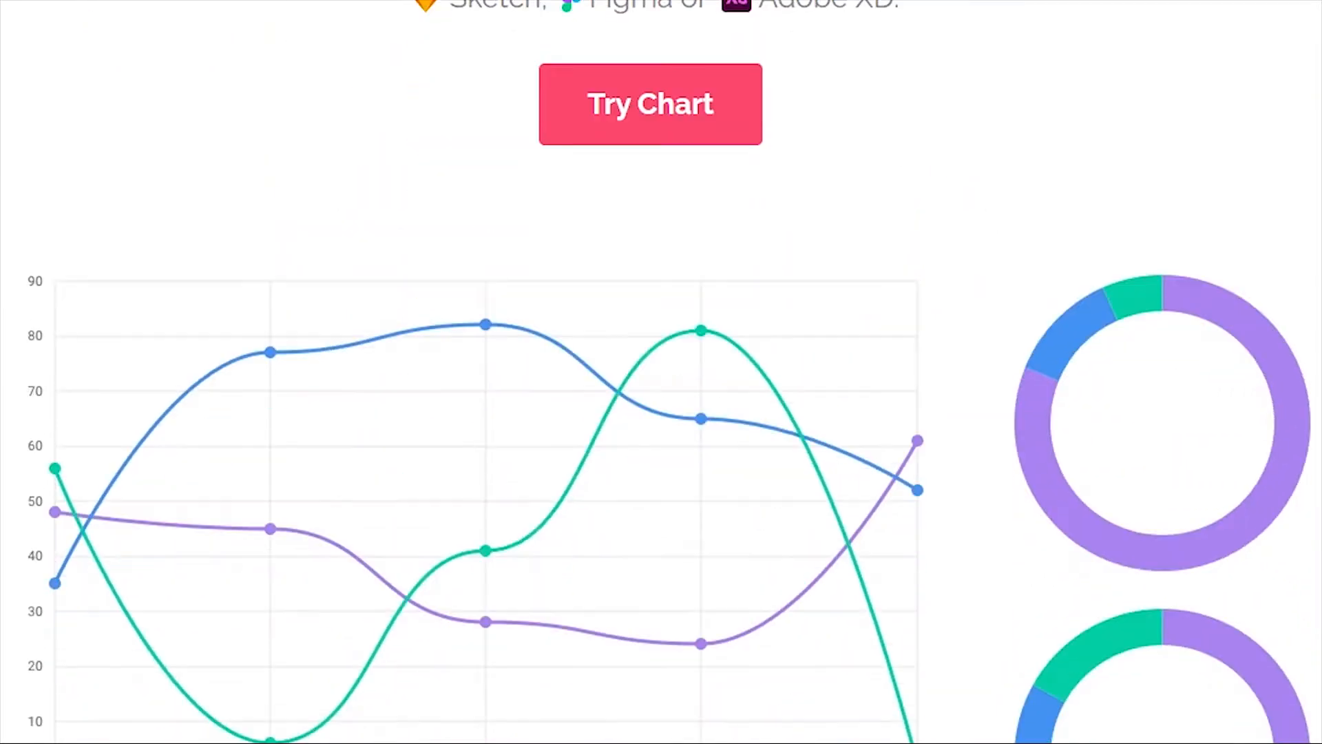
pyautogui.scroll(-3)
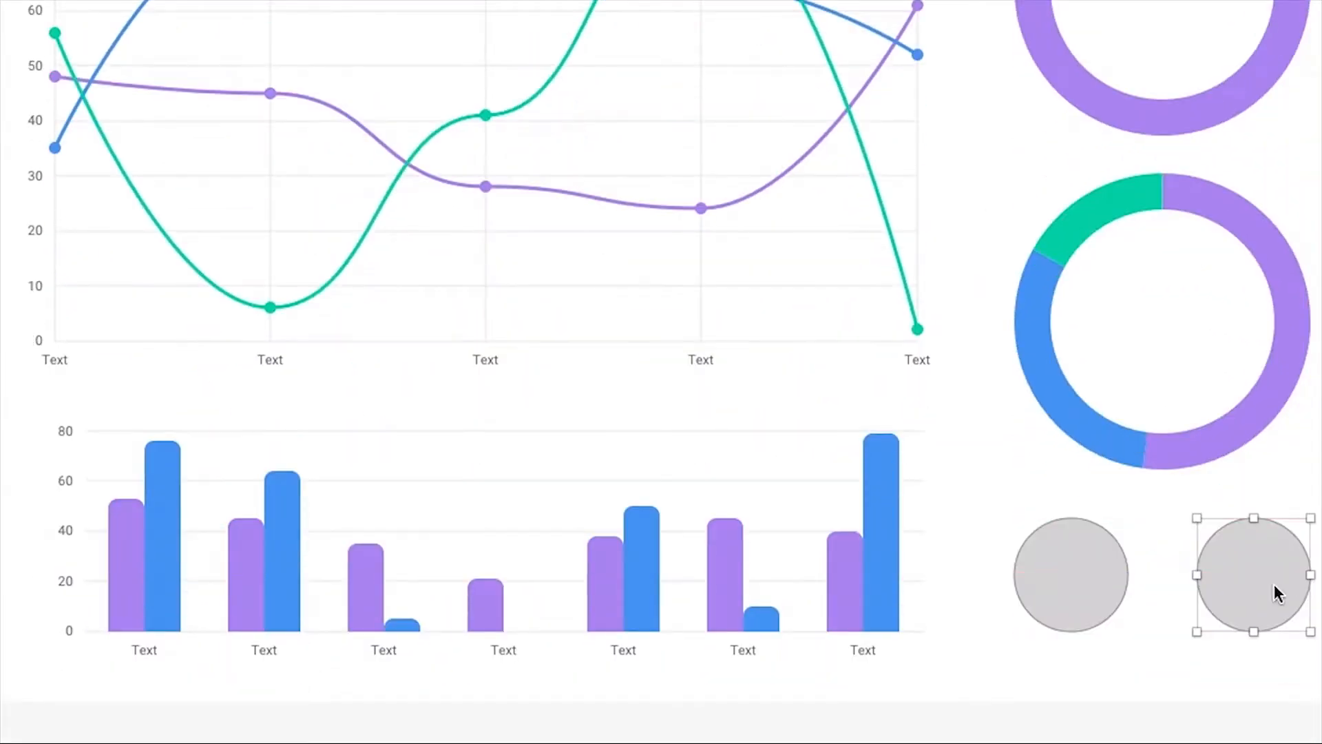
pyautogui.scroll(-3)
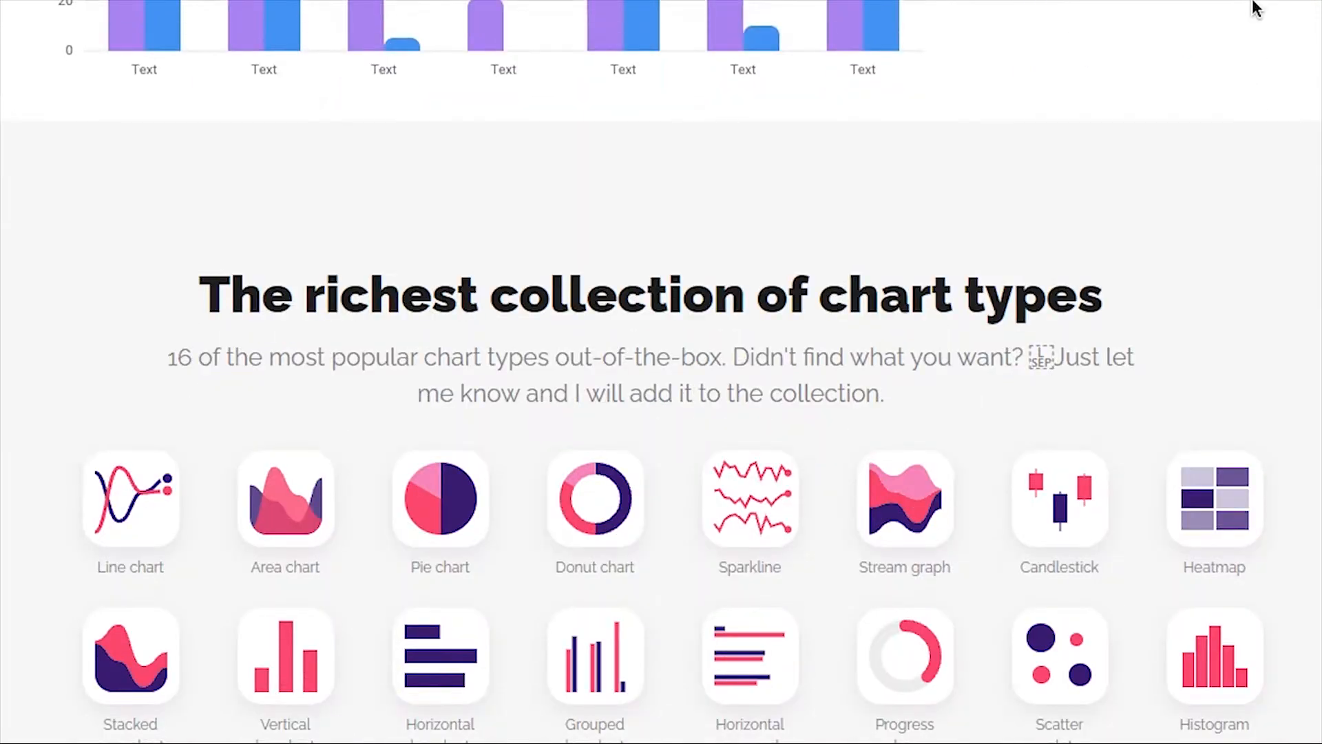
pyautogui.scroll(-3)
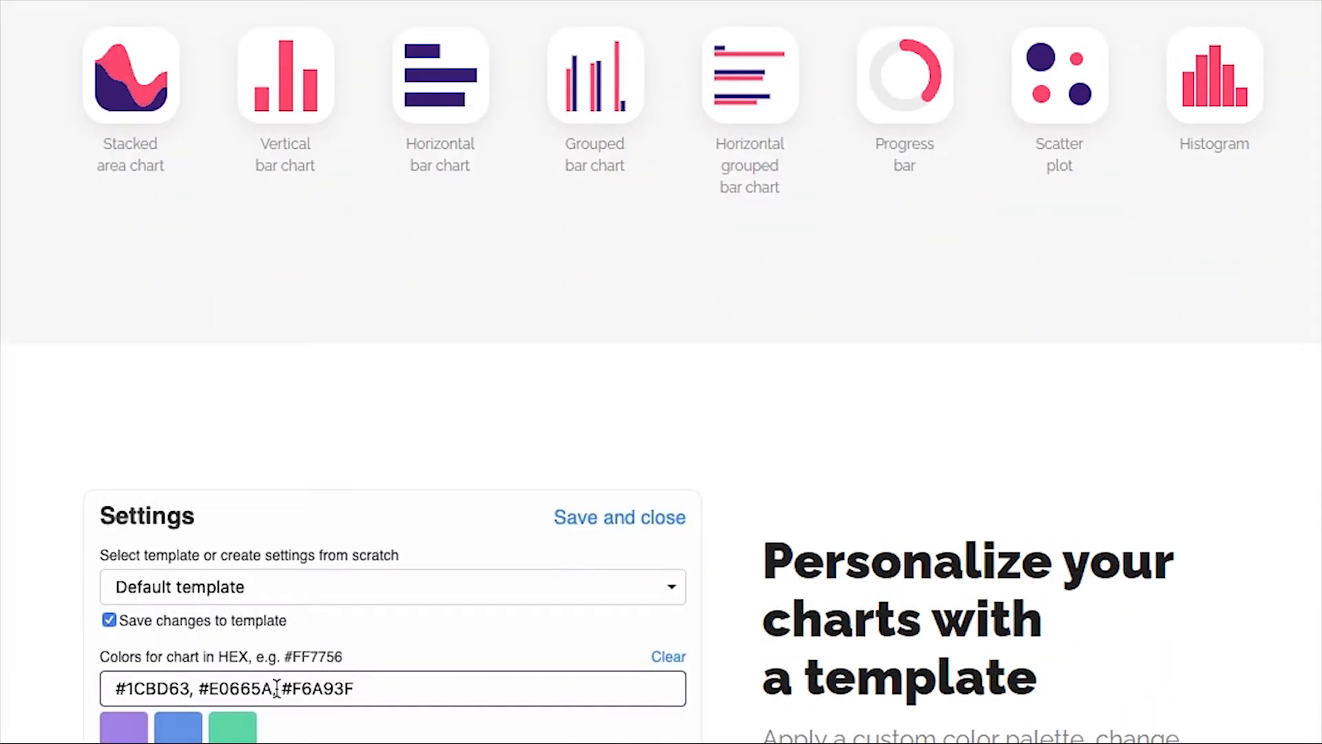
pyautogui.scroll(-3)
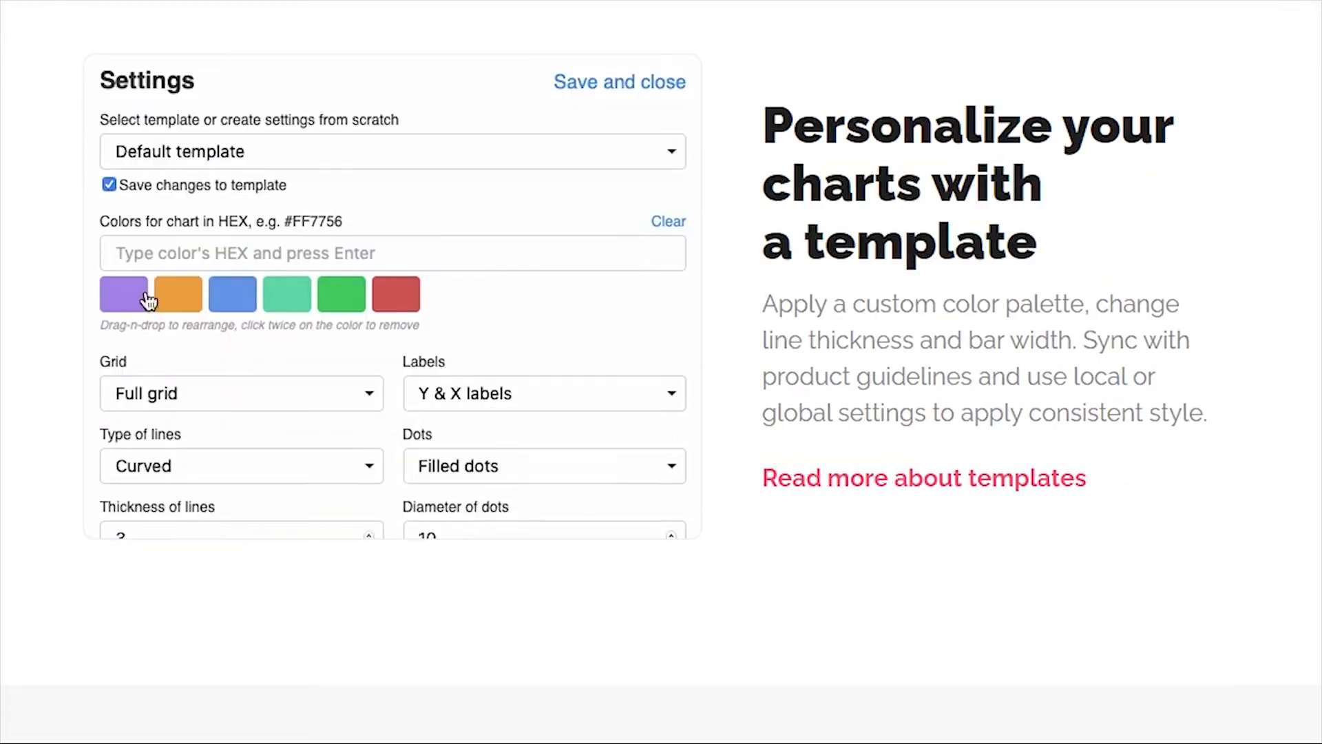
pyautogui.scroll(-3)
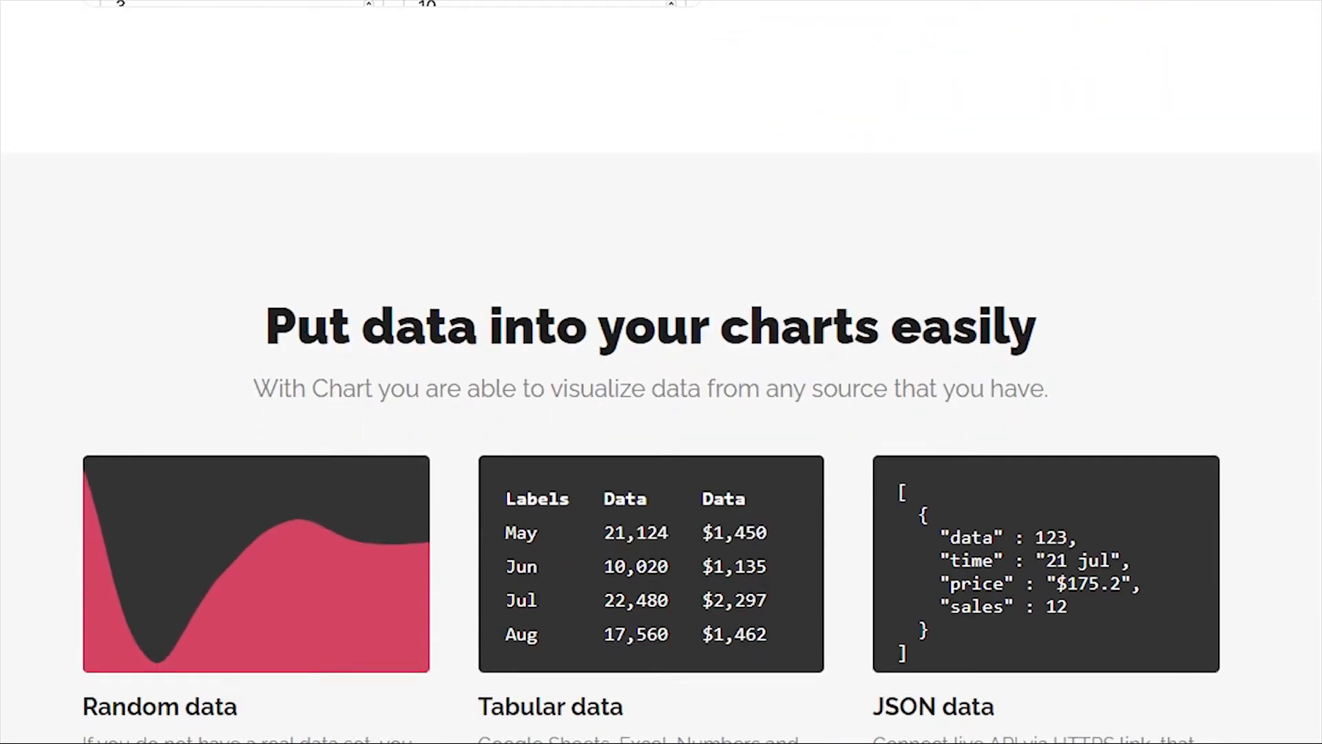
pyautogui.scroll(-3)
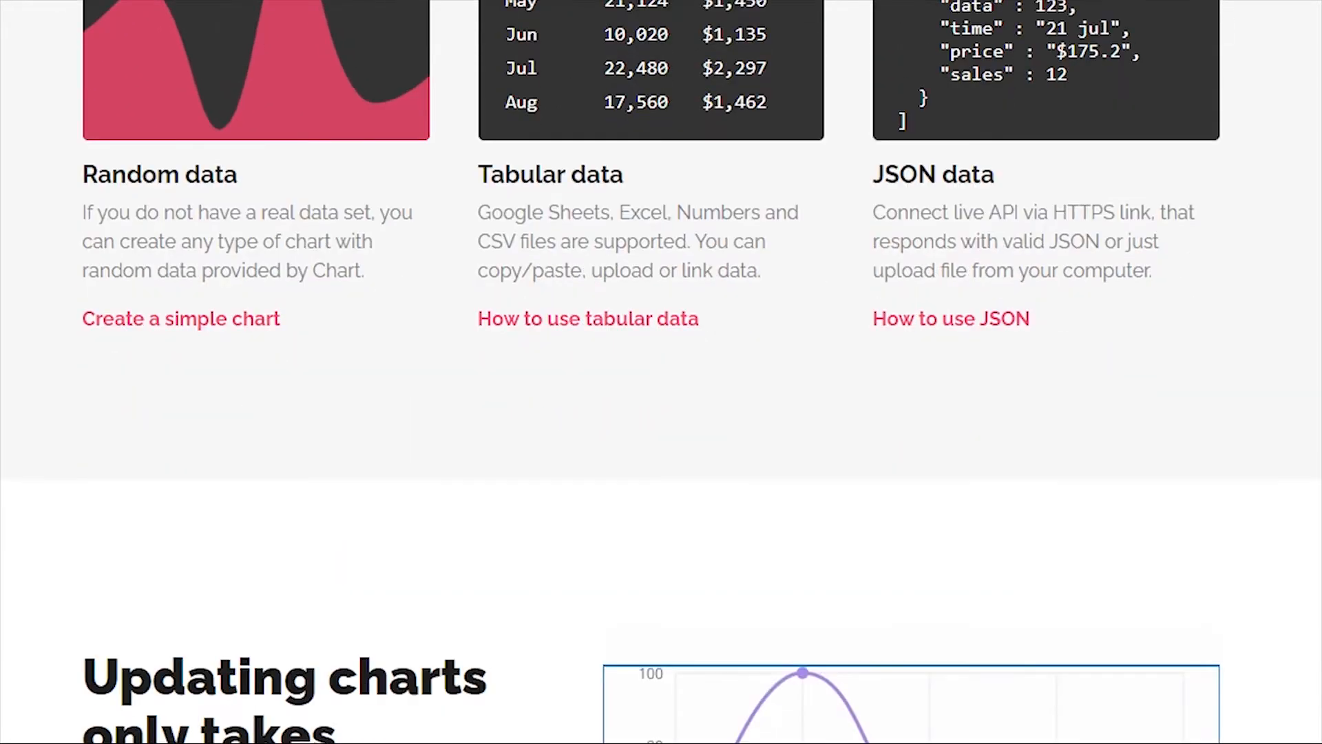
pyautogui.scroll(-3)
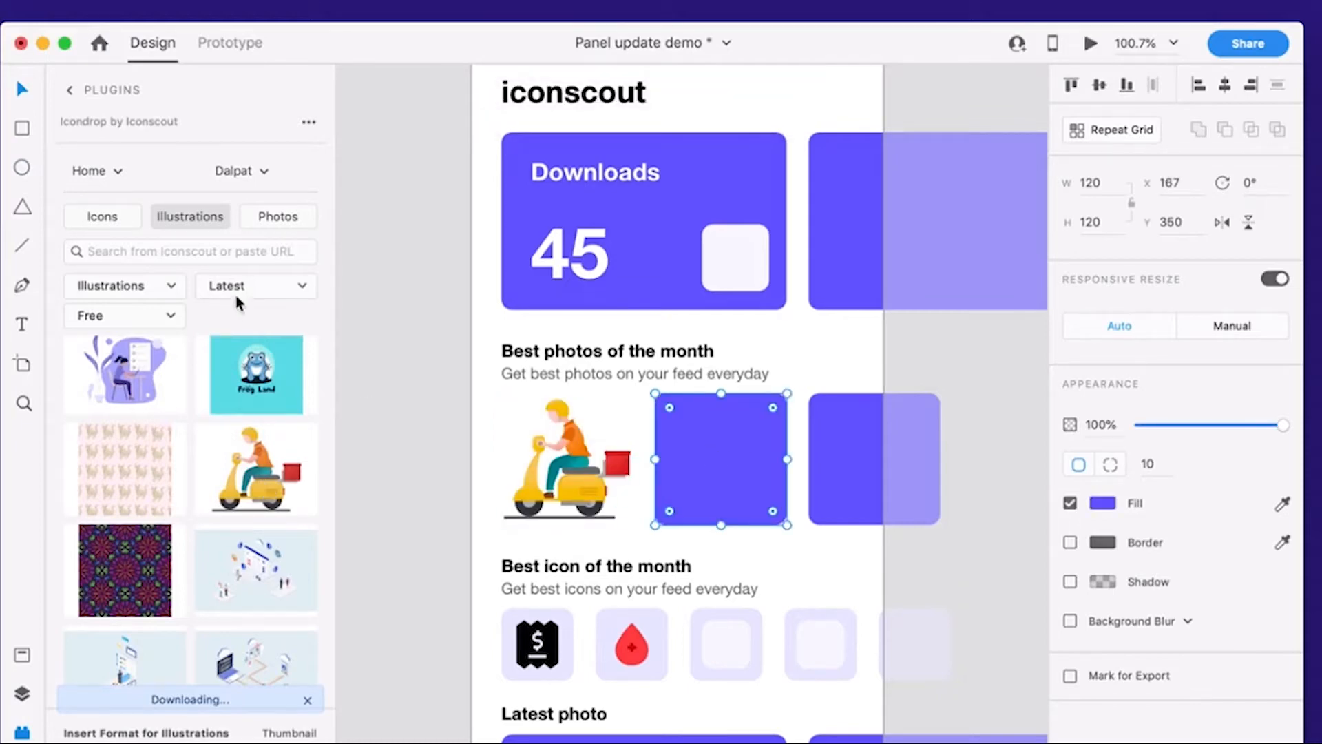
# Insert a free Latest Iconscout illustration into the selected photo placeholder
pyautogui.click(278, 216)
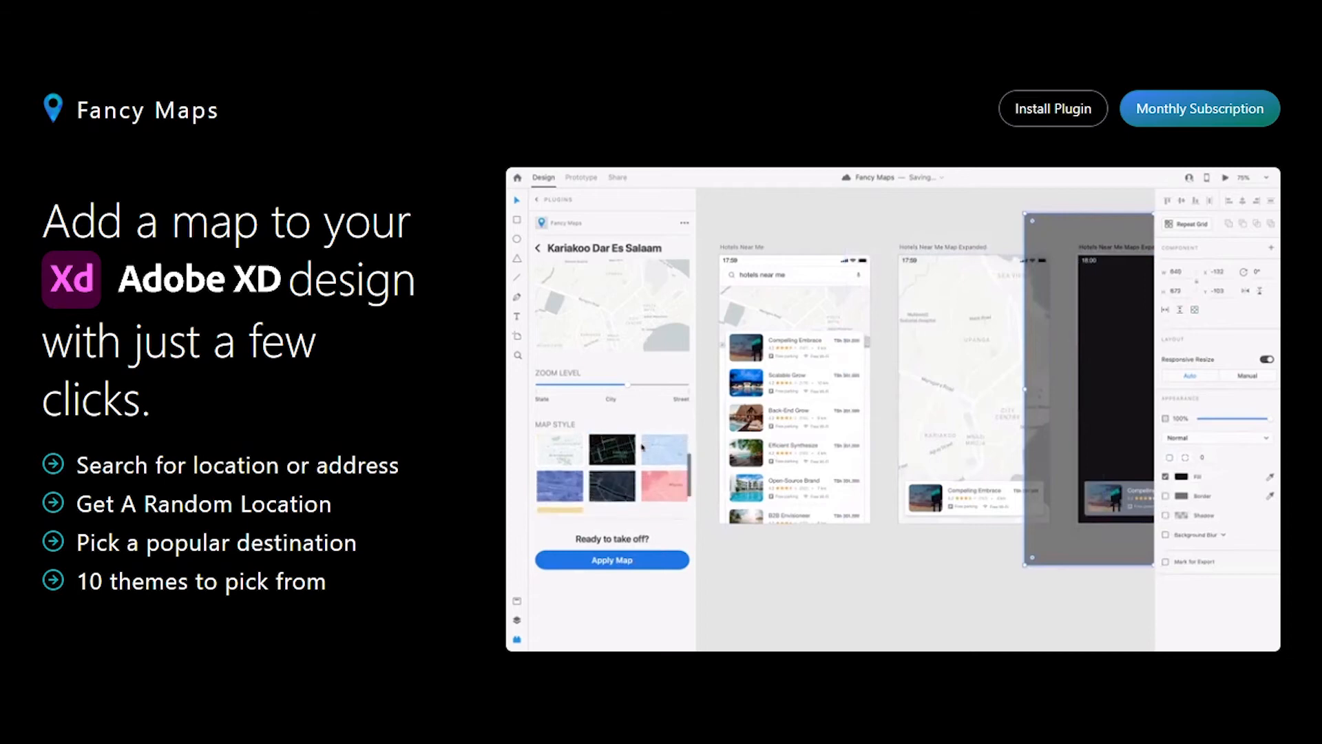
# Choose the dark map style thumbnail and apply the map to the mockup screen
pyautogui.click(612, 476)
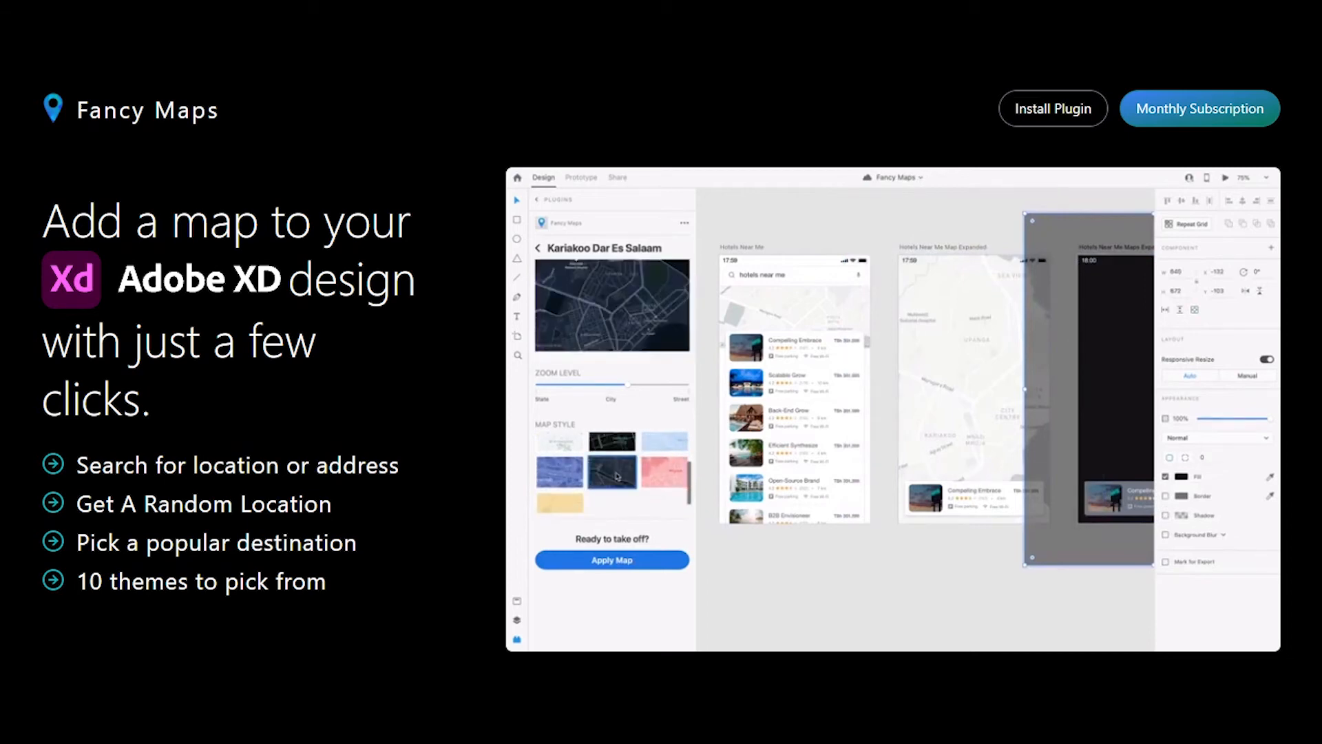
pyautogui.click(612, 560)
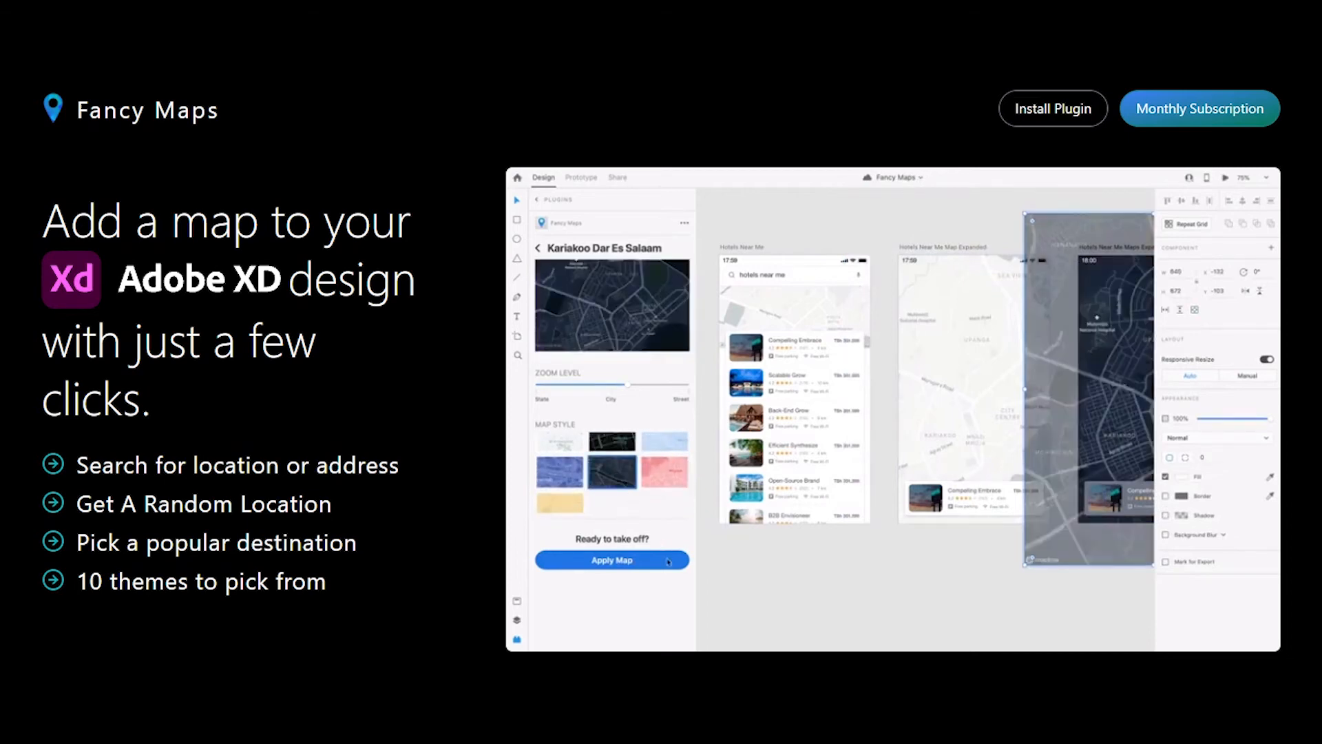